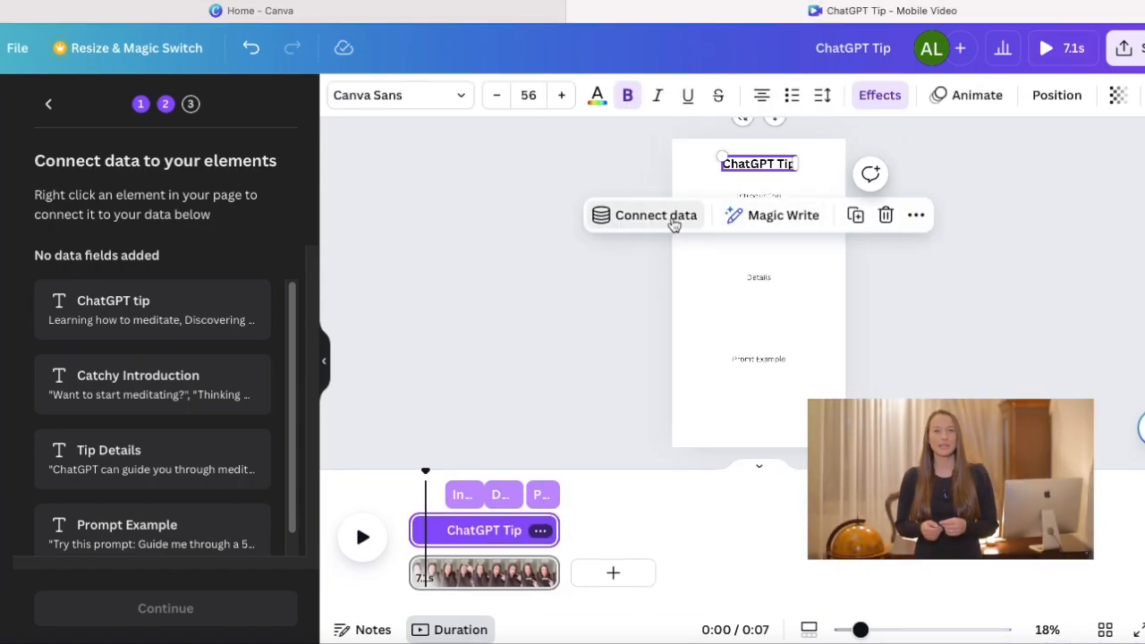
Link the title text to the ChatGPT tip field and the Details text to its field, then continue to Apply data.
{"action": "left_click", "coordinate": [655, 215]}
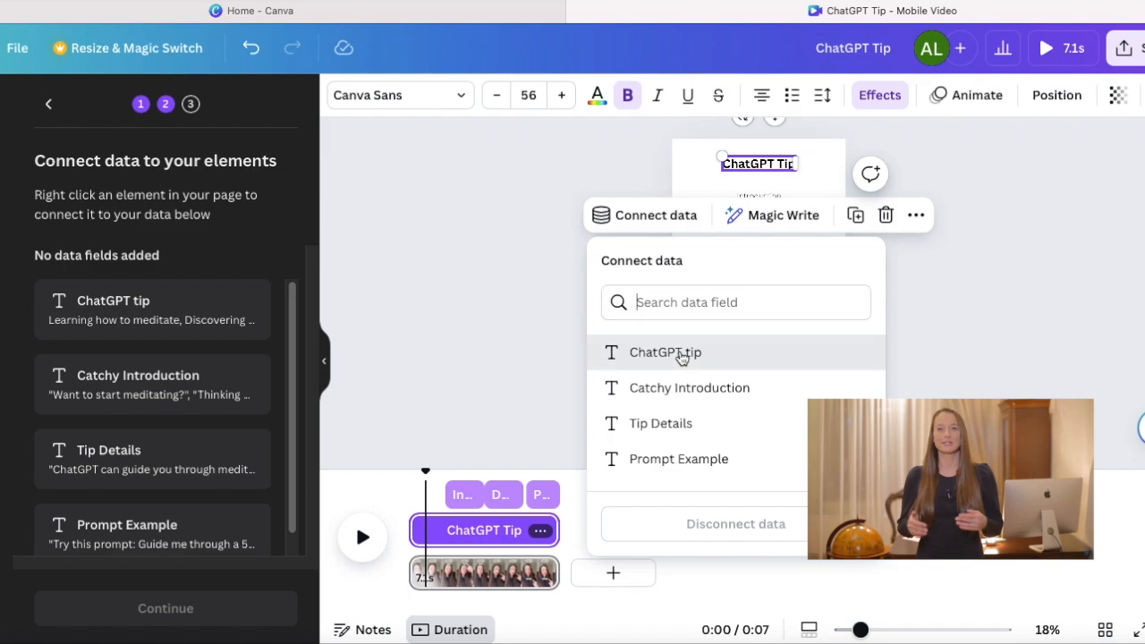
{"action": "left_click", "coordinate": [665, 352]}
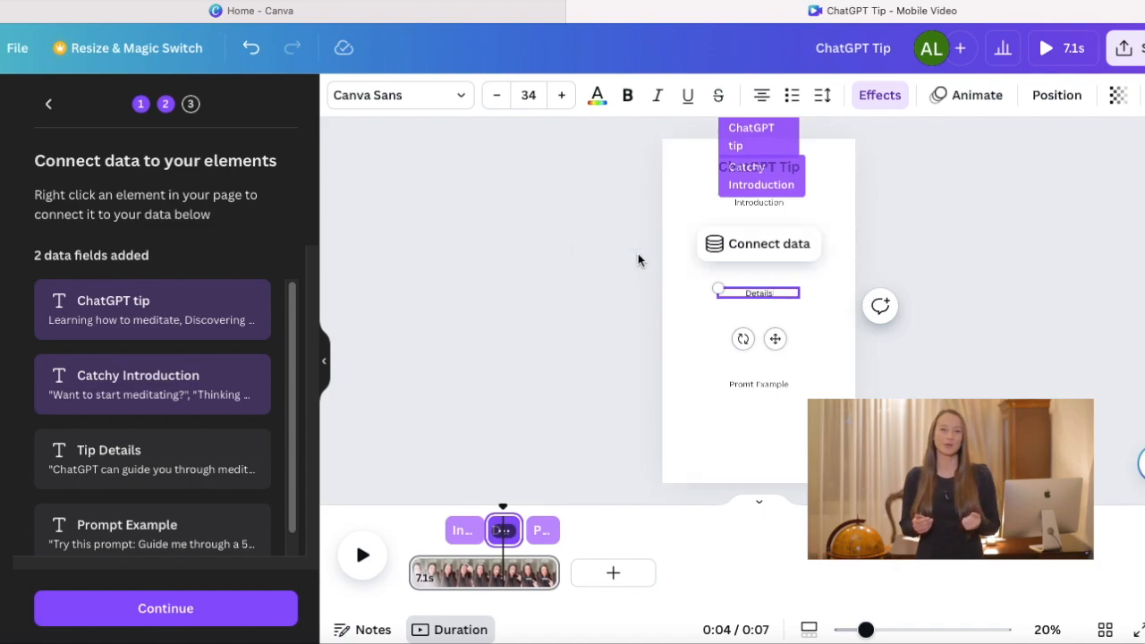
{"action": "left_click", "coordinate": [759, 244]}
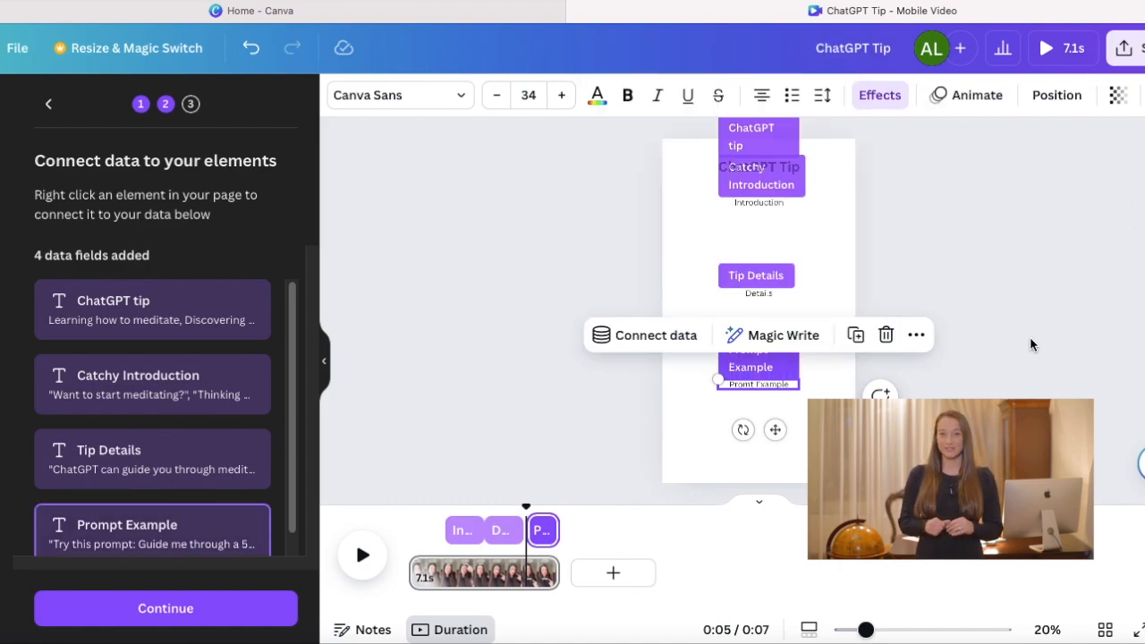
{"action": "mouse_move", "coordinate": [1016, 322]}
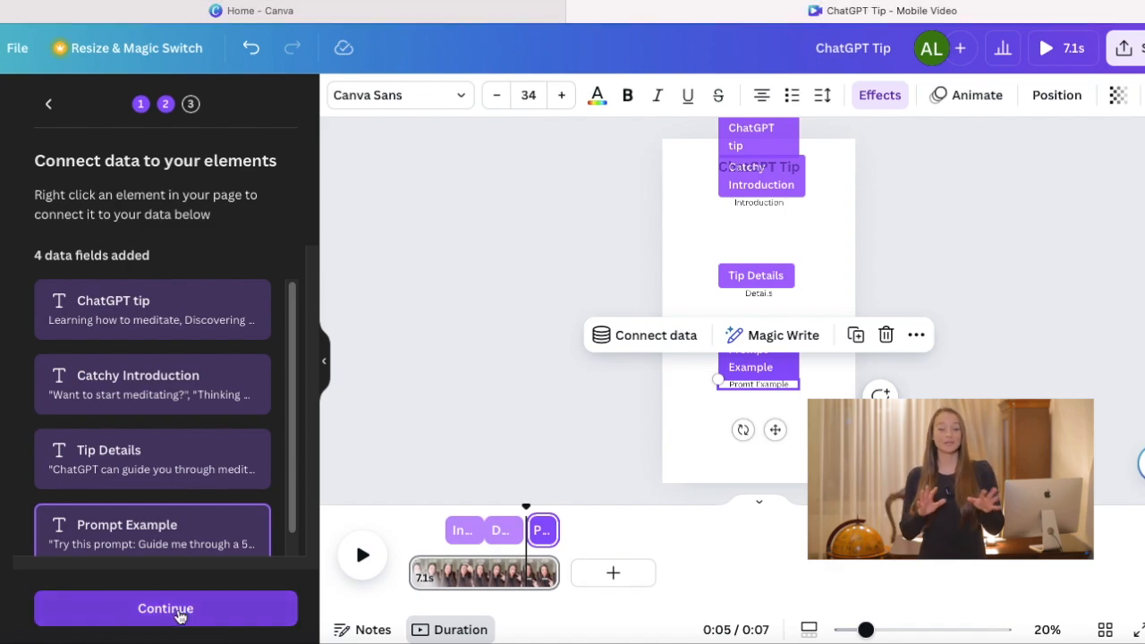
{"action": "left_click", "coordinate": [164, 608]}
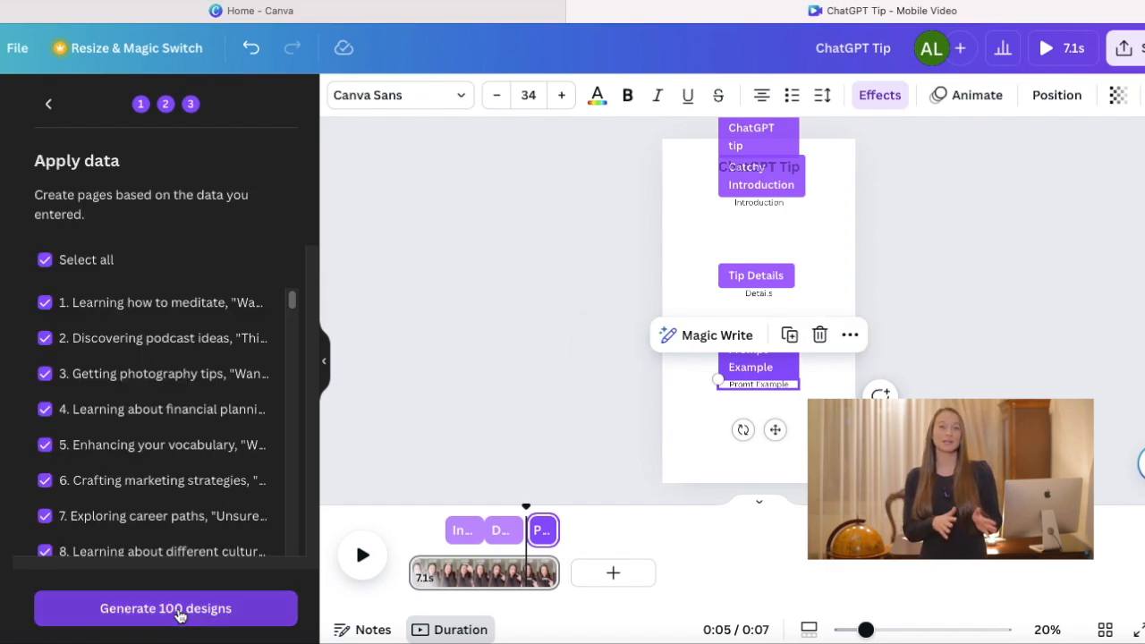